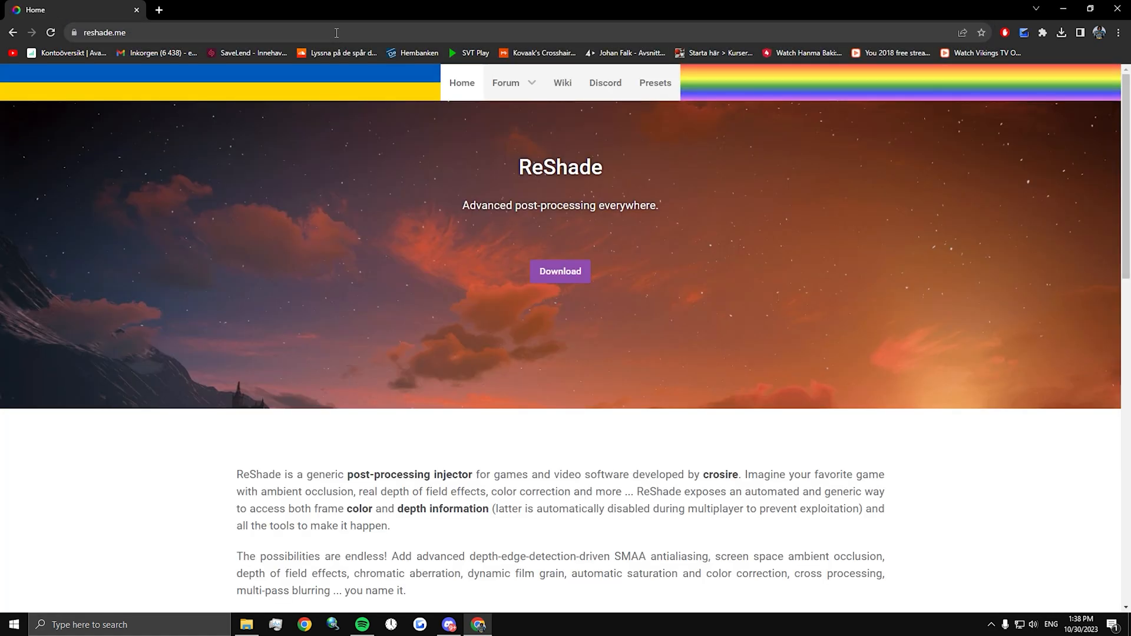
Get the standard ReShade 5.9.2 installer from the reshade.me Download section.
left_click(558, 271)
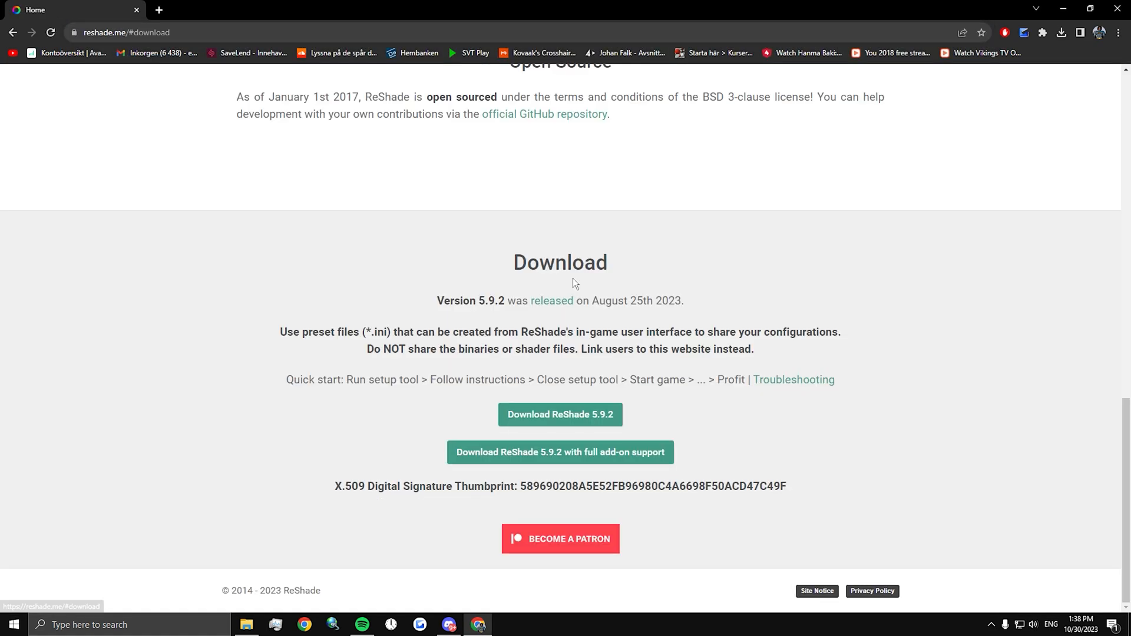
left_click(560, 414)
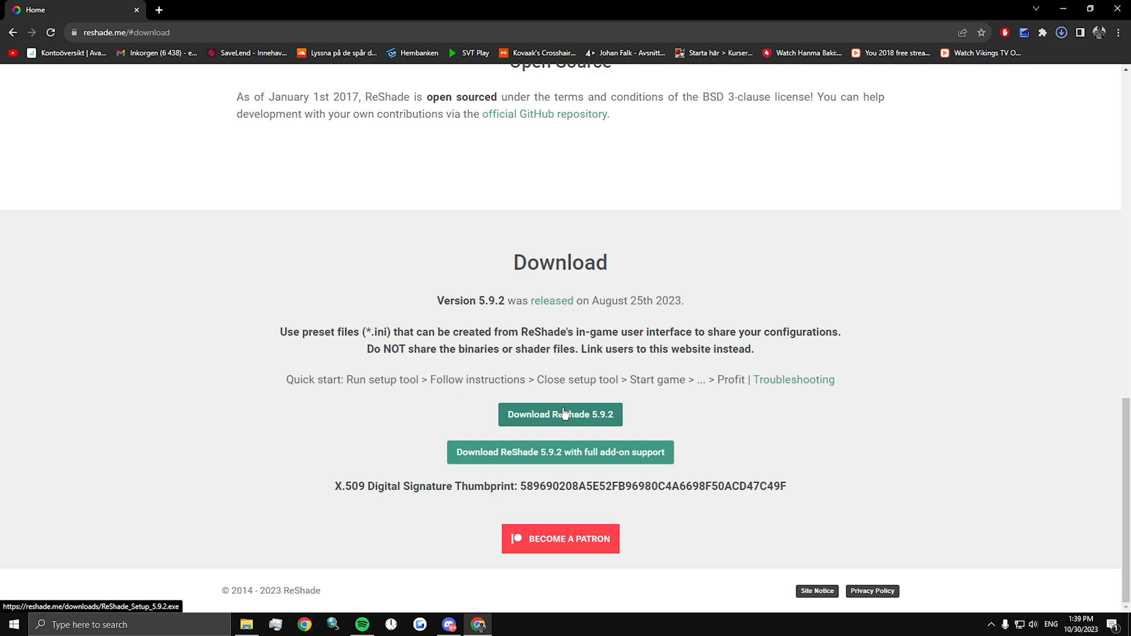
mouse_move(264, 583)
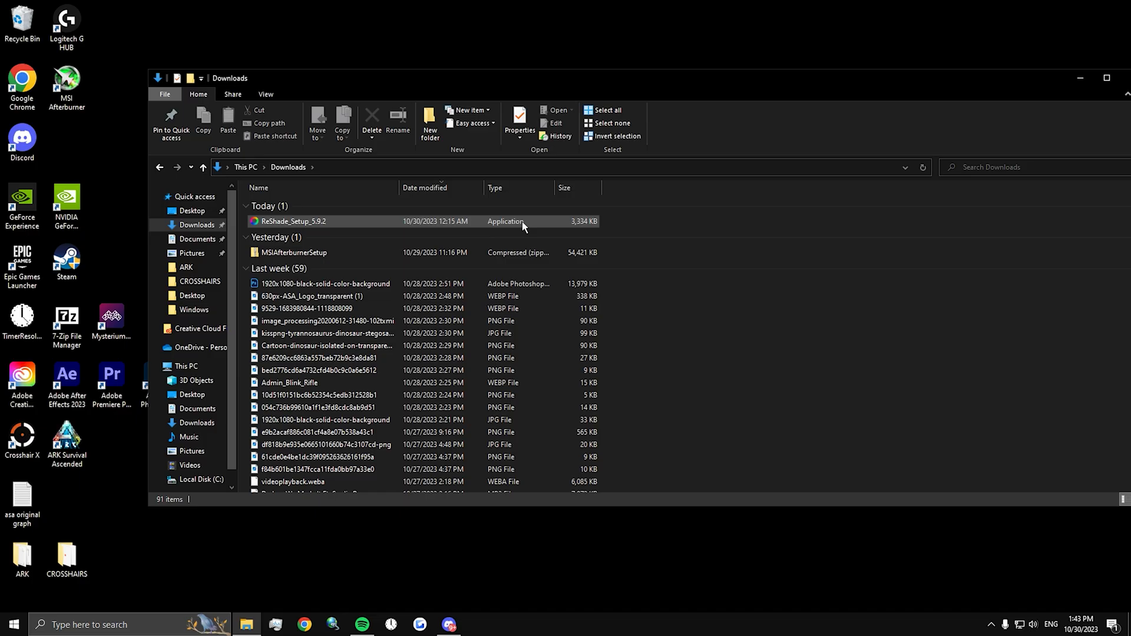
Run ReShade_Setup_5.9.2 targeting ArkAscended with the DirectX 10/11/12 rendering API.
double_click(292, 220)
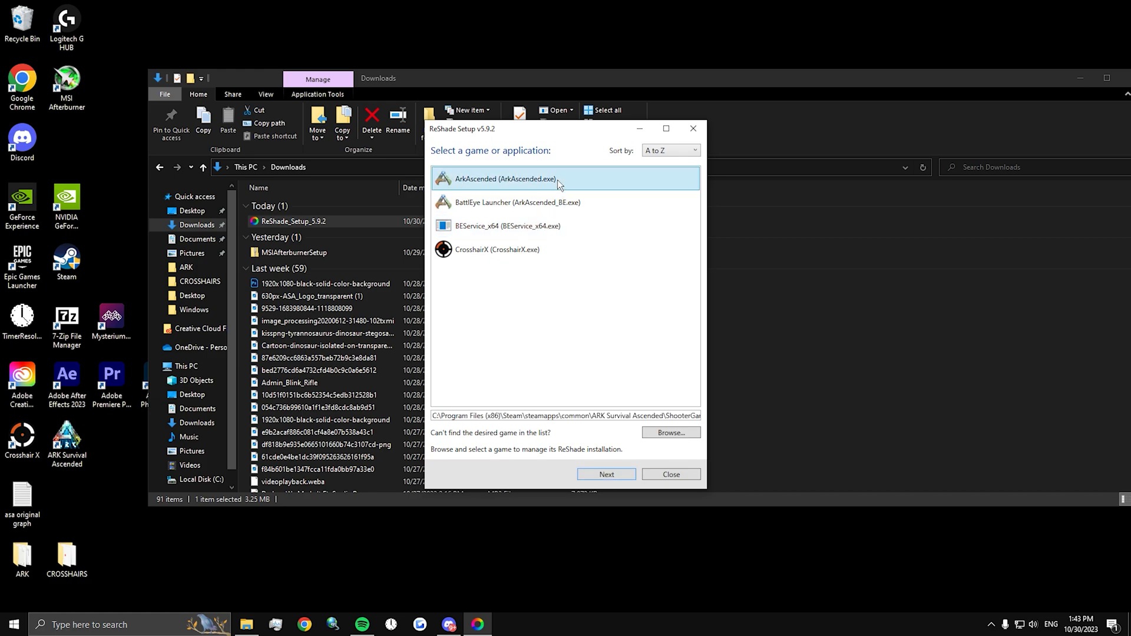
left_click(606, 474)
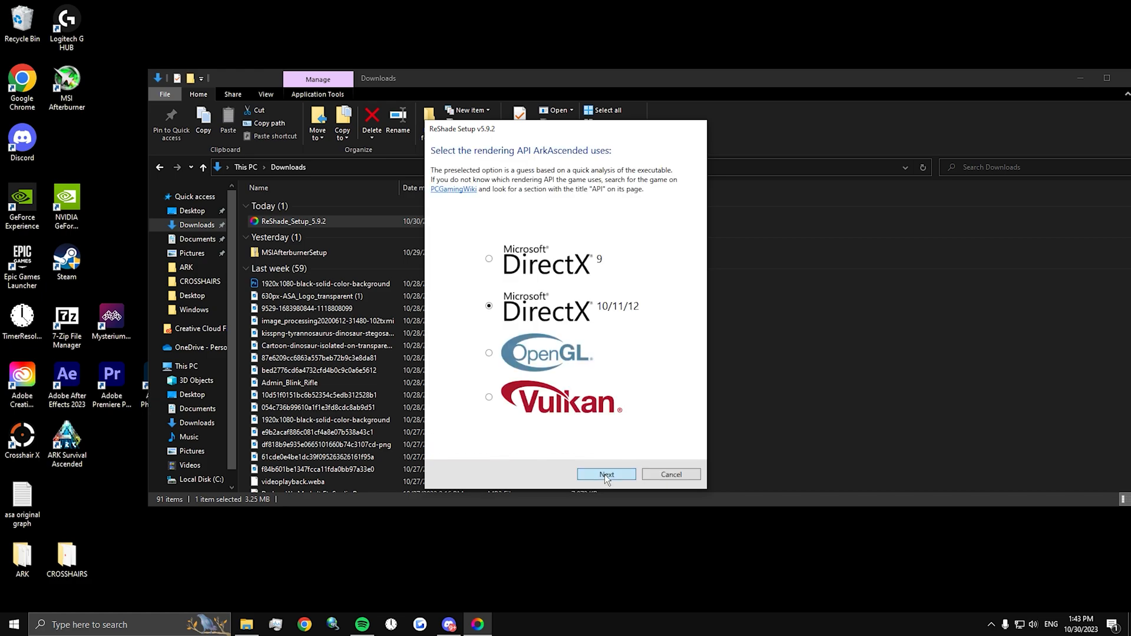
left_click(605, 475)
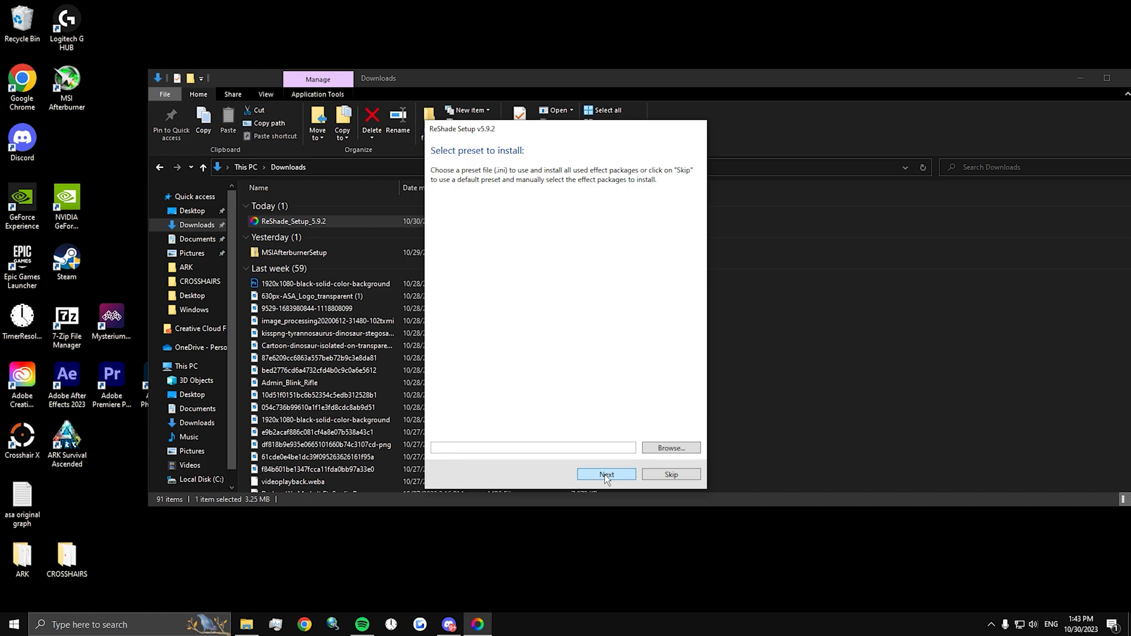
Skip the preset file and install every available effect package.
left_click(606, 474)
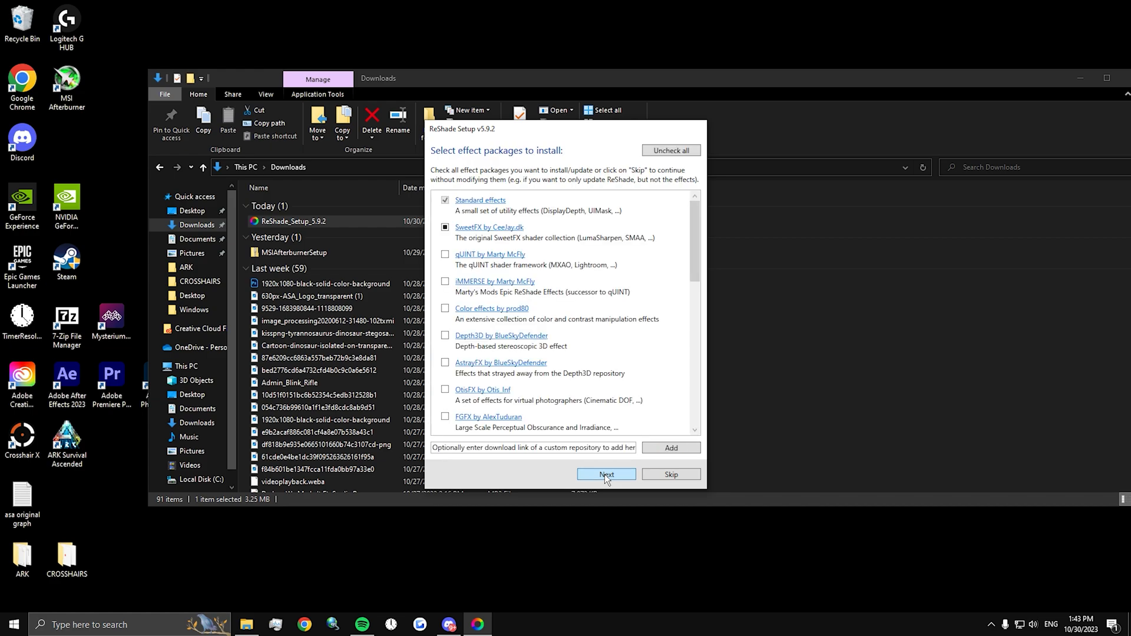
left_click(670, 150)
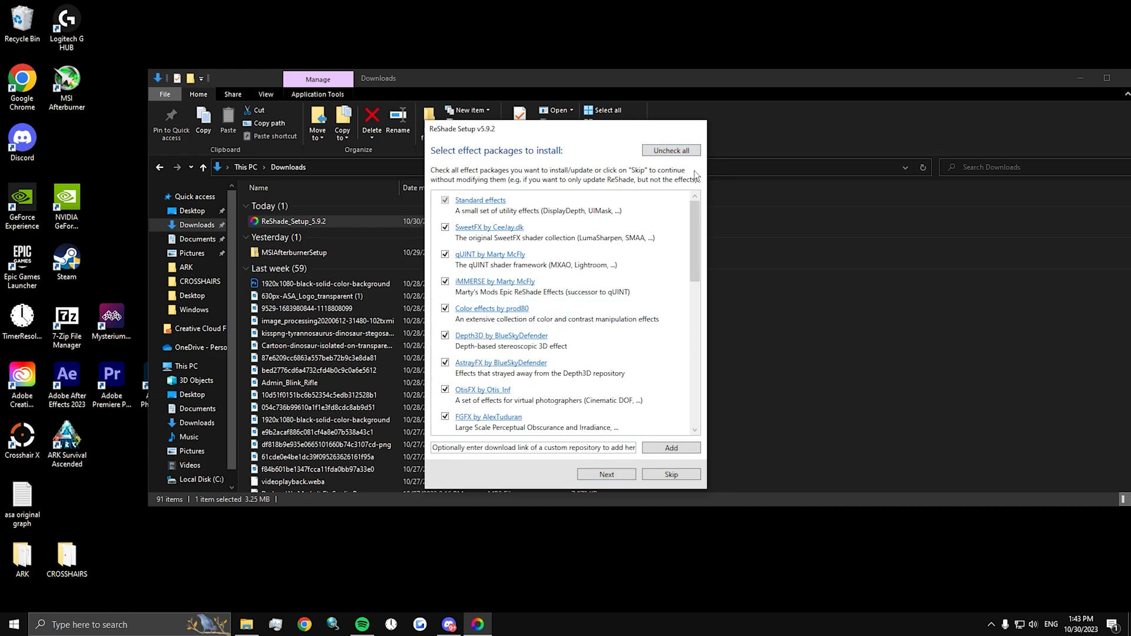
left_click(605, 473)
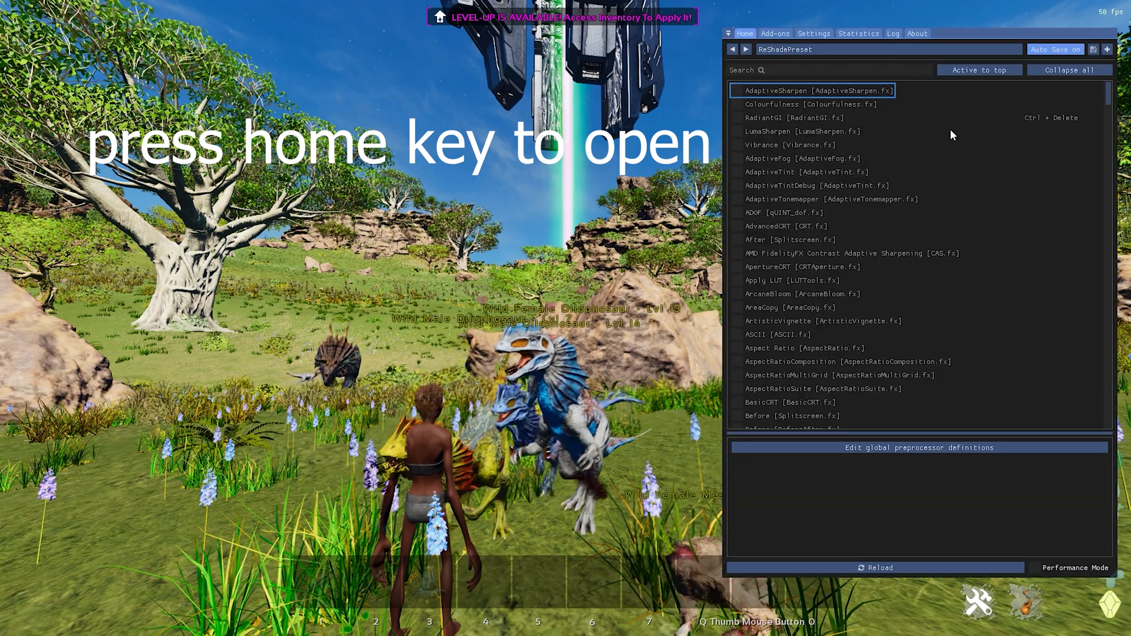
Enable the AdaptiveSharpen, Colourfulness and Vibrance effects in the overlay's Home list.
left_click(736, 91)
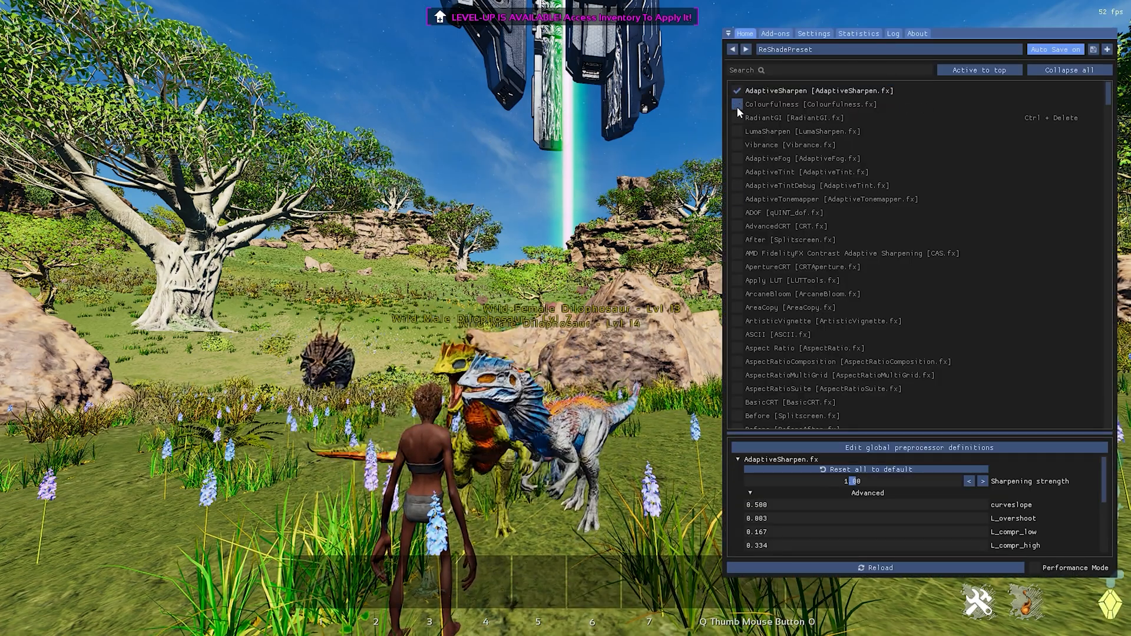
left_click(736, 131)
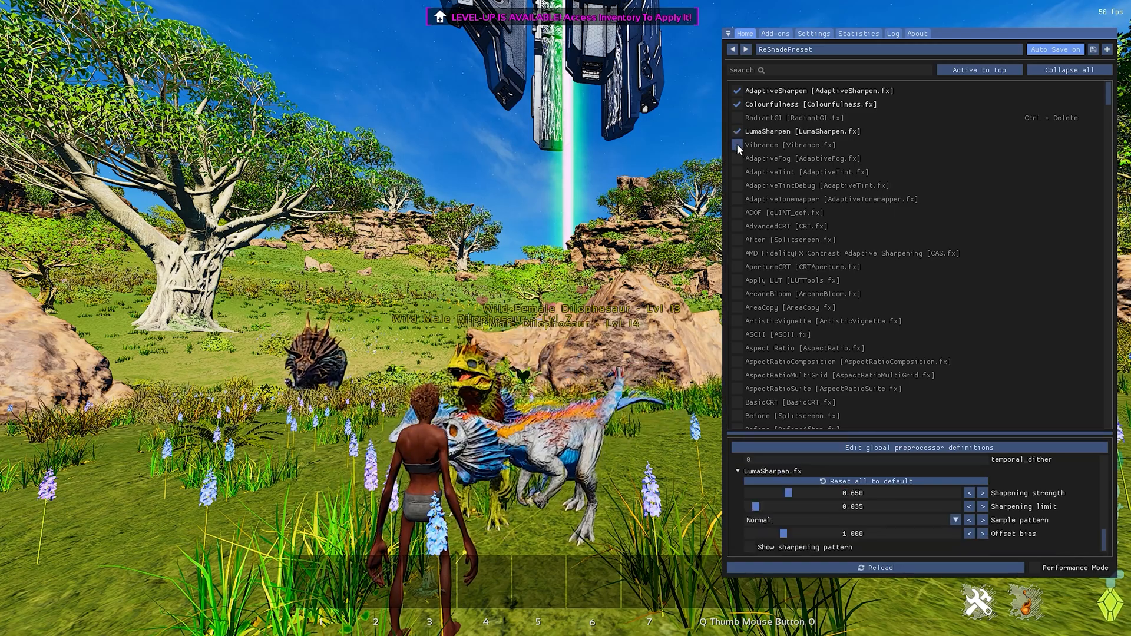
left_click(737, 144)
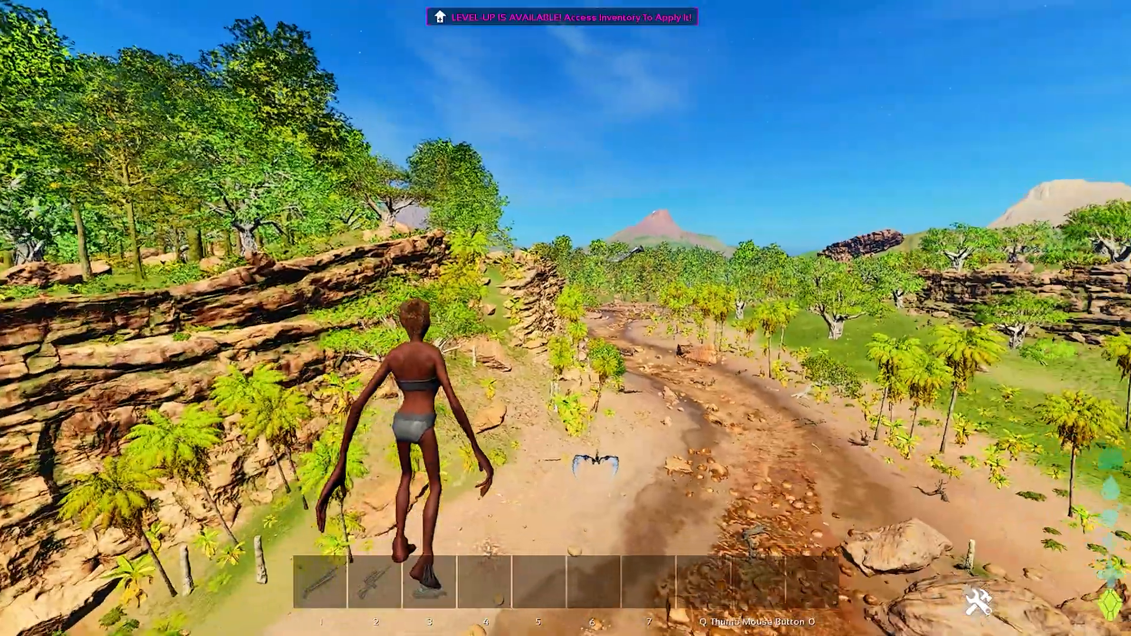
Resume walking forward in the game world with the ReShade effects active.
key("w")
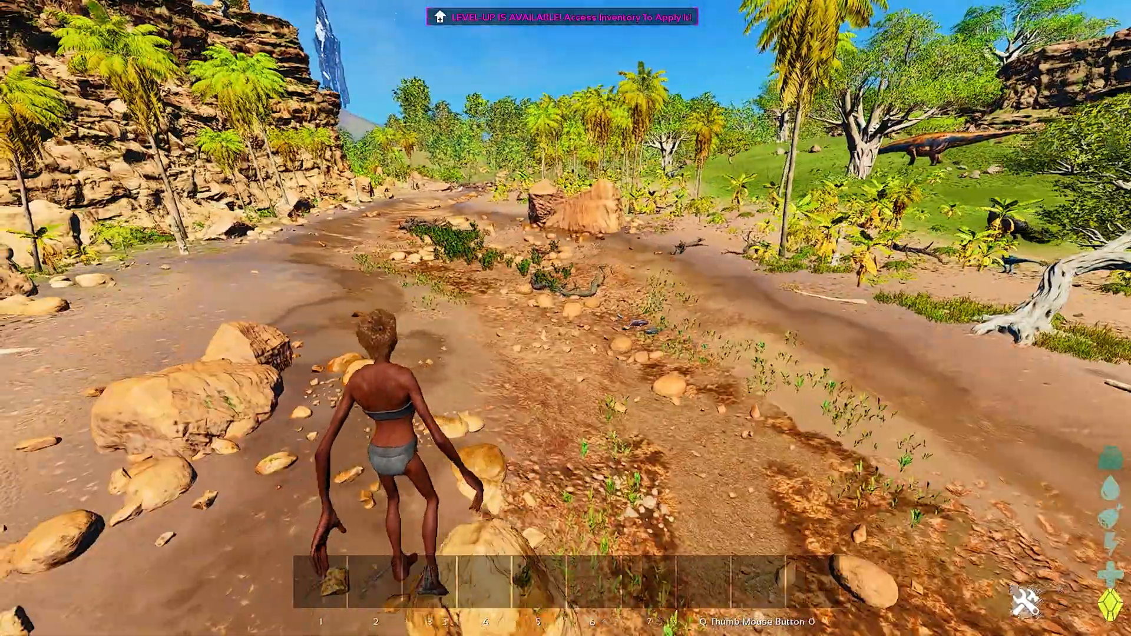